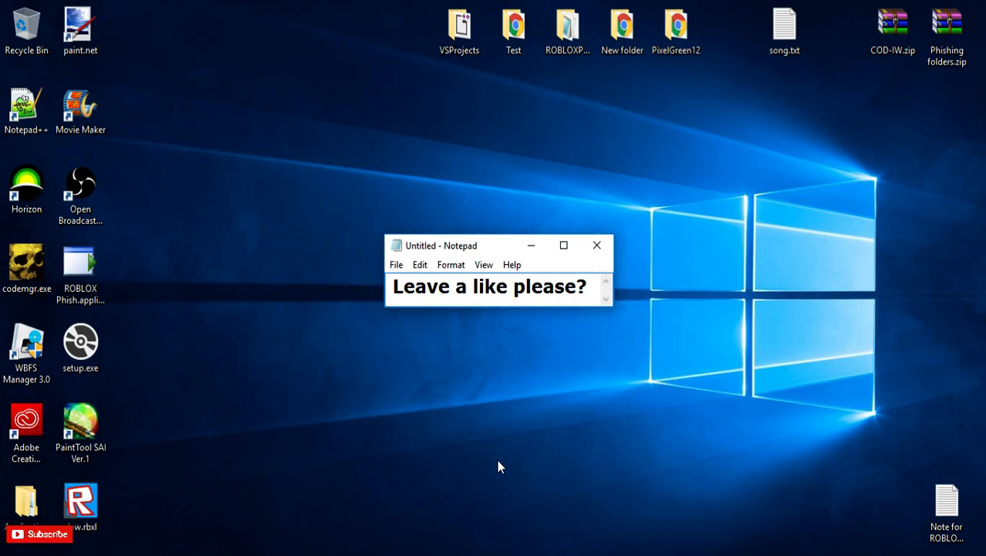
- Close the untitled Notepad note and discard its unsaved text
click(595, 244)
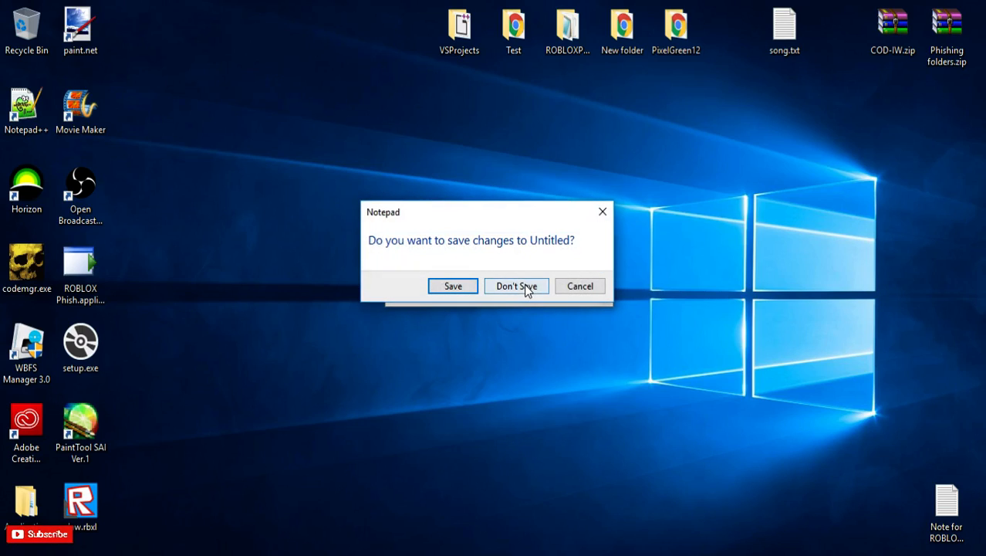
click(516, 286)
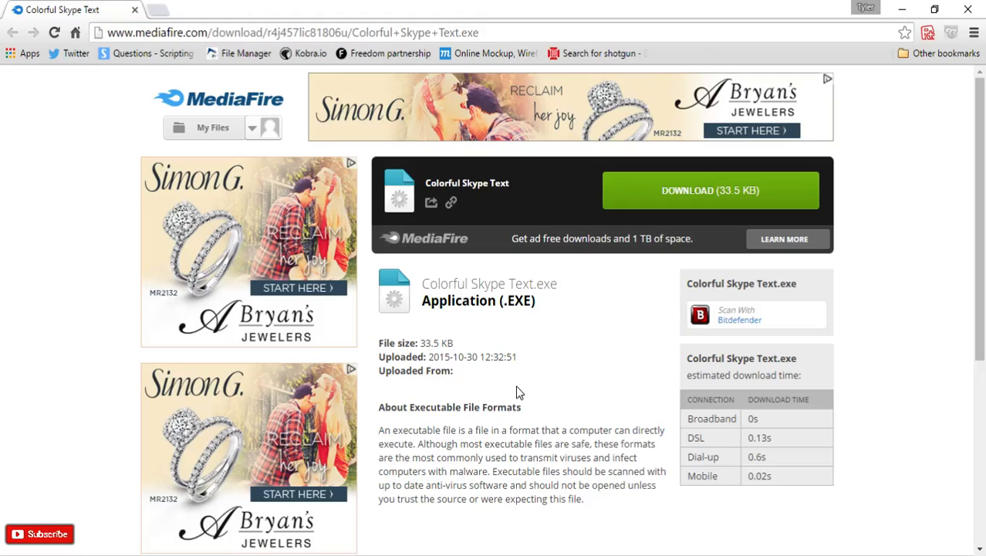
mouse_move(246, 52)
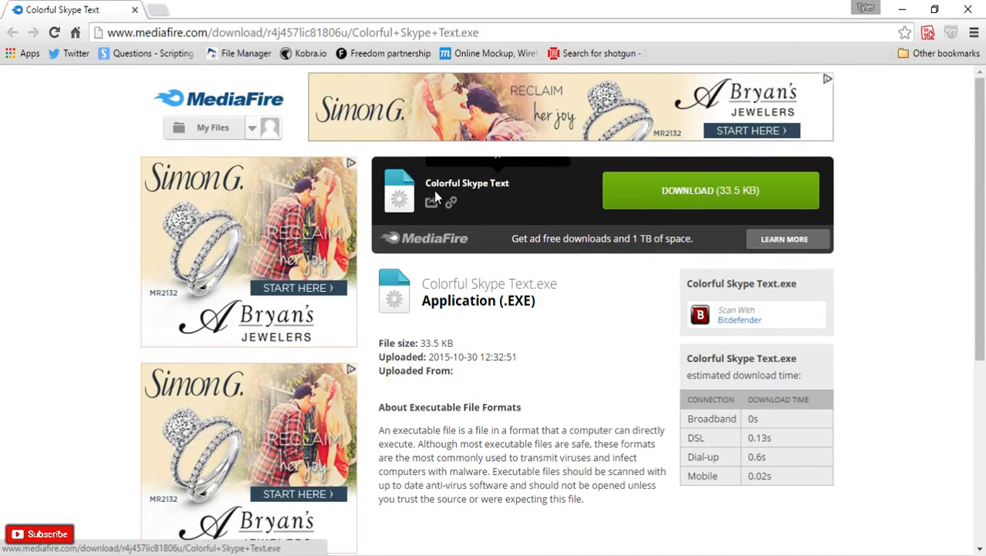
mouse_move(531, 361)
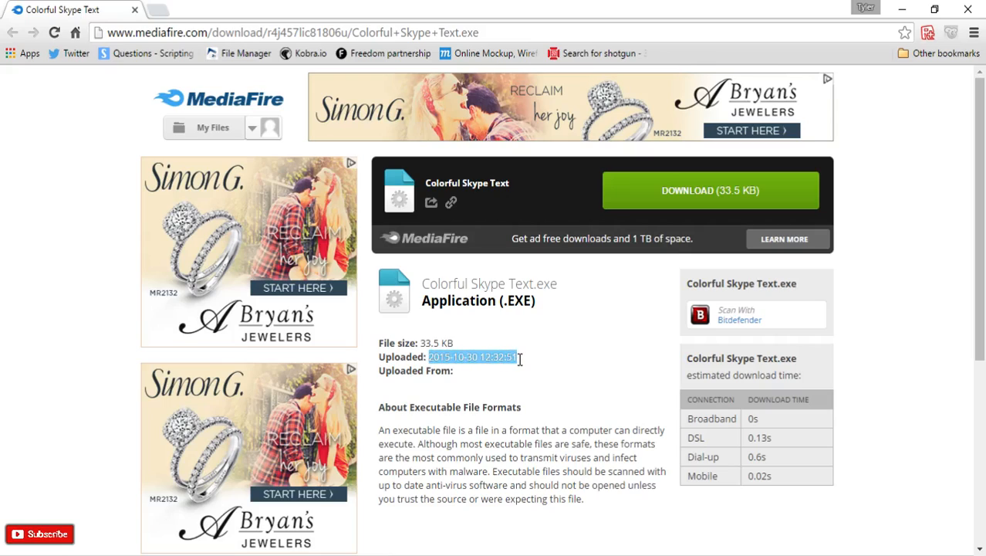
- Review the Colorful Skype Text.exe file details, including its 2015-10-30 upload date
click(466, 377)
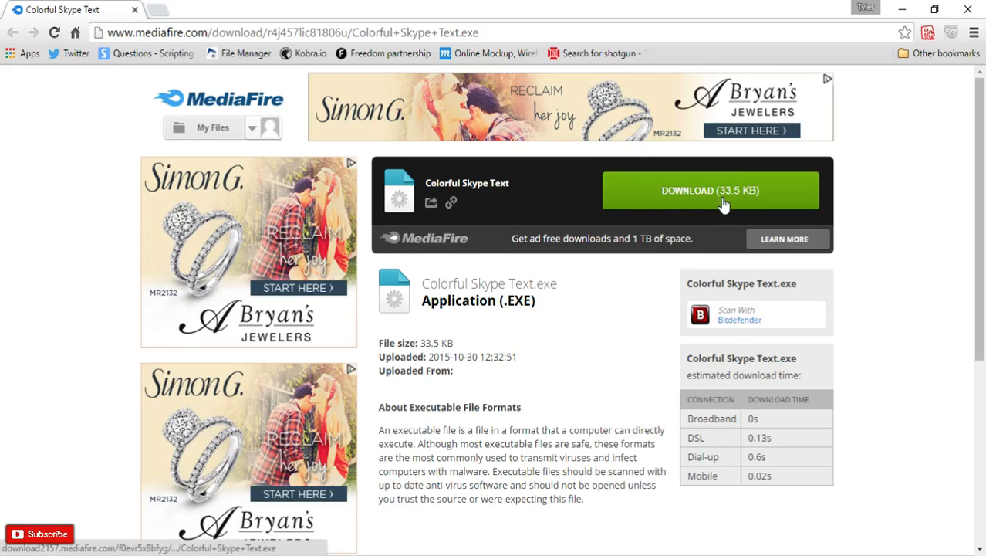
- Download Colorful Skype Text.exe and run it from the downloads bar
click(710, 192)
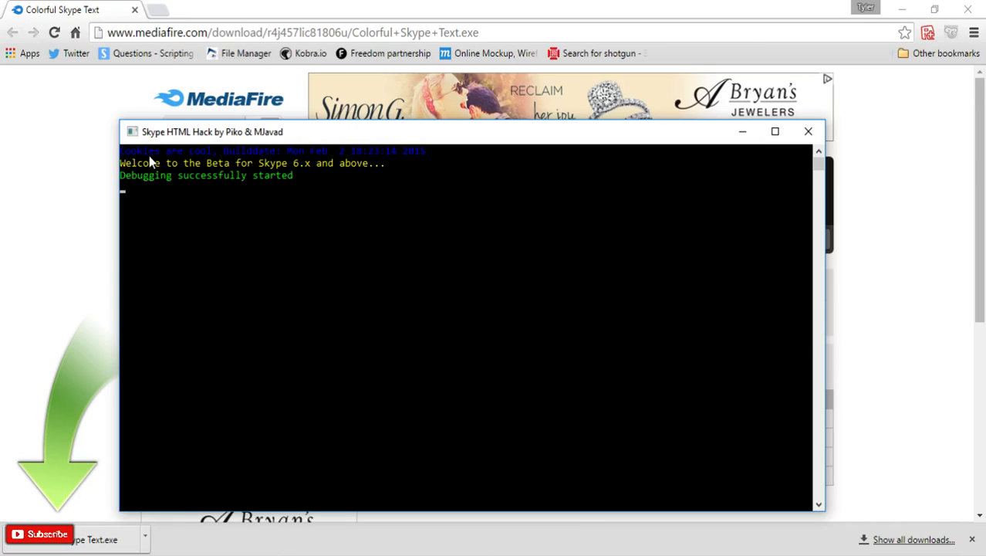
click(809, 132)
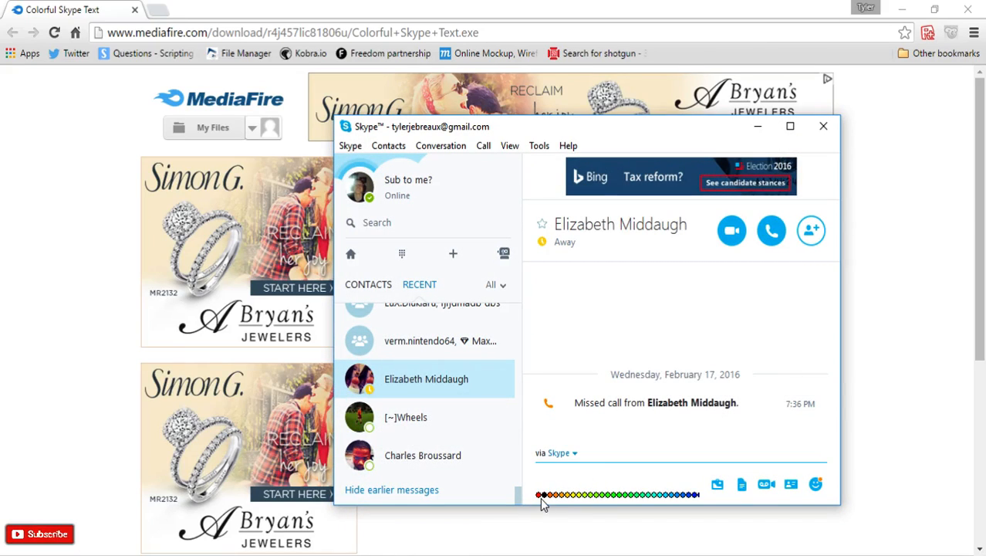
- Try test letters in the contact's chat draft, then clear them for a fresh message
click(791, 127)
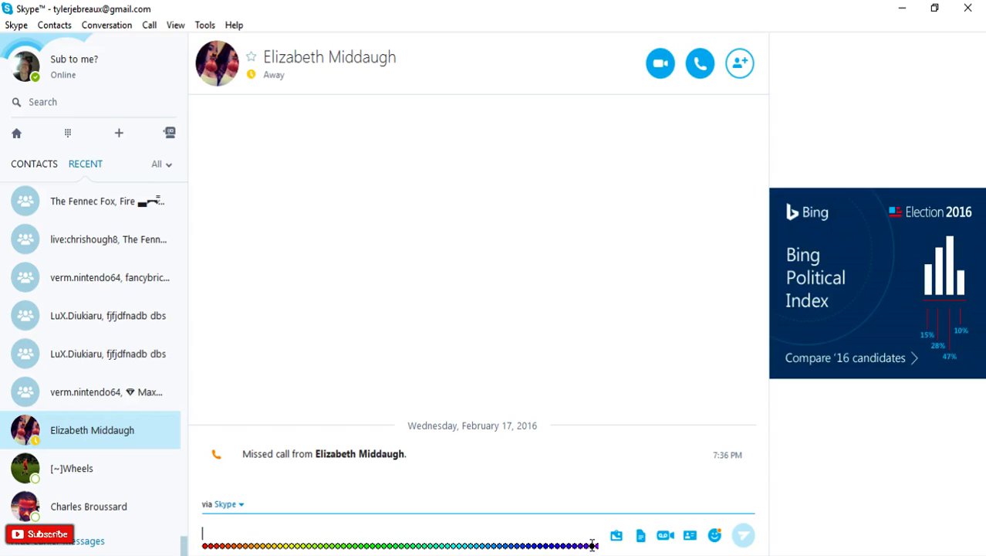
text(d)
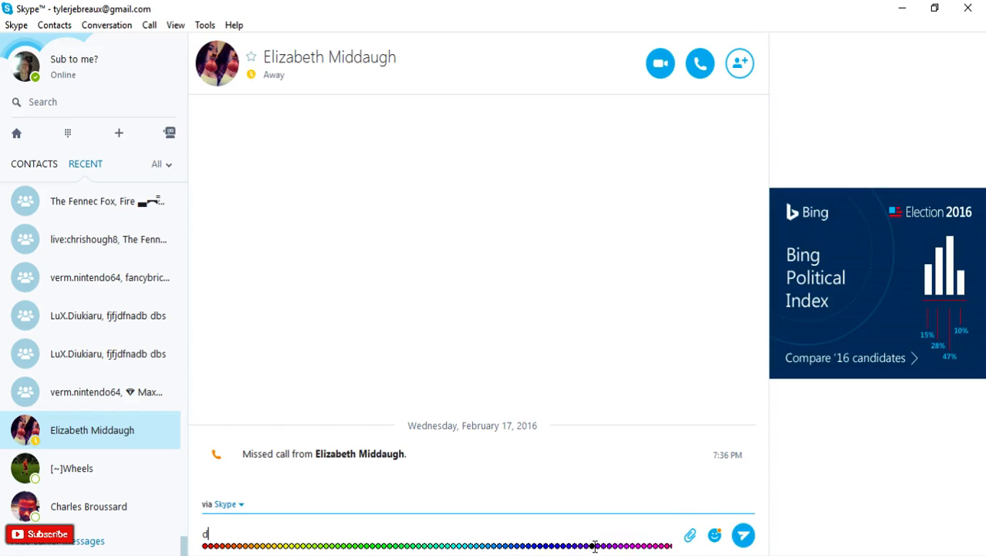
text(dd)
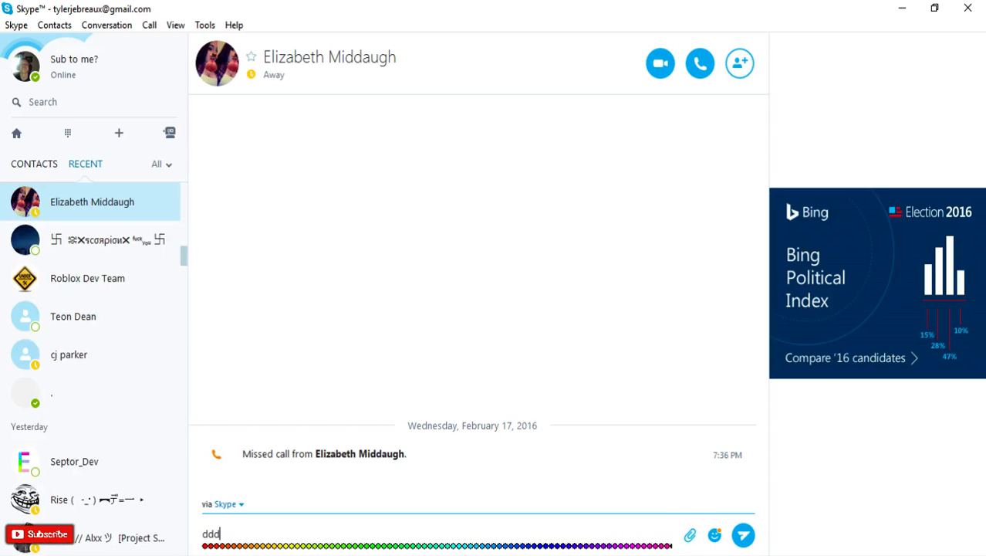
text(d)
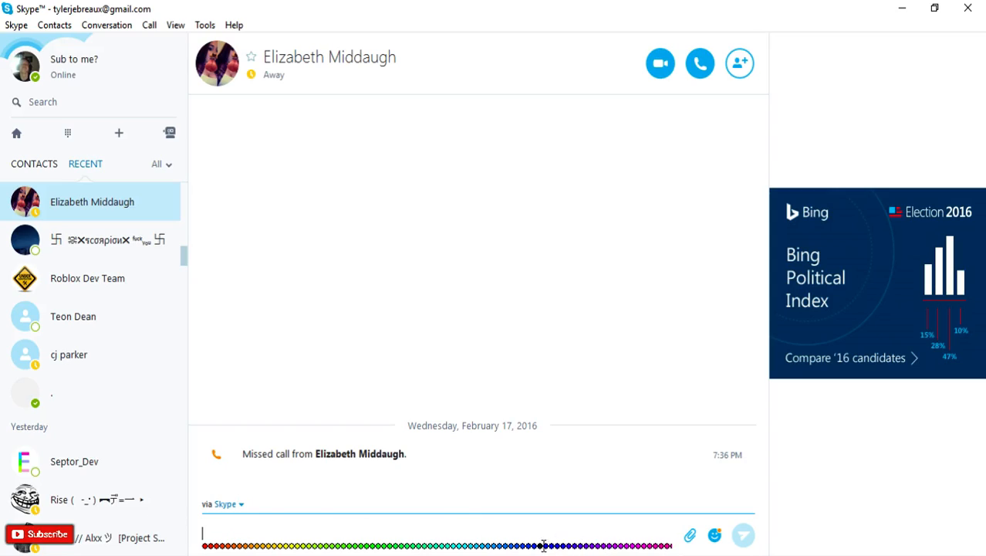
text(dawdawdwa)
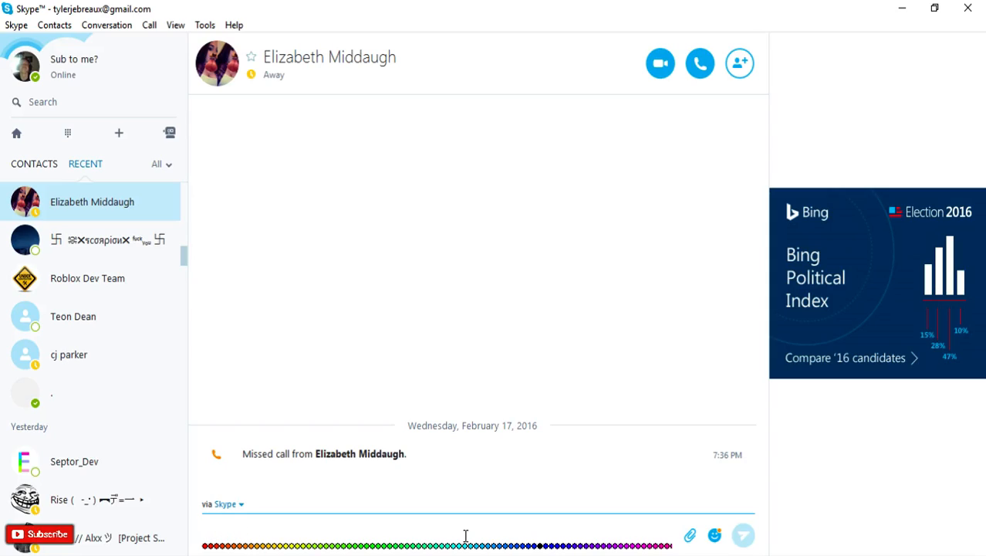
click(463, 533)
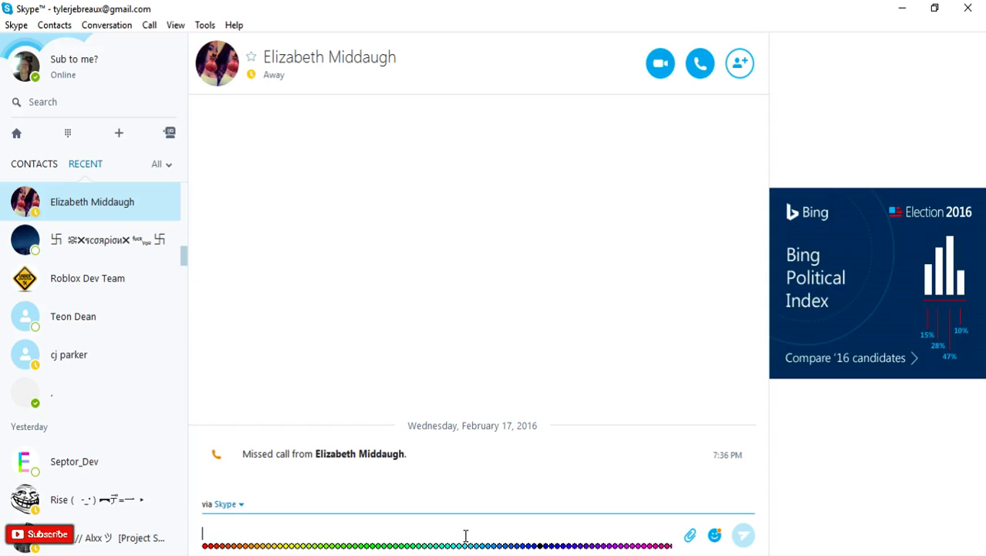
- Send 'Sorry I had missed your call.' in blue and a green call-back follow-up
text(S)
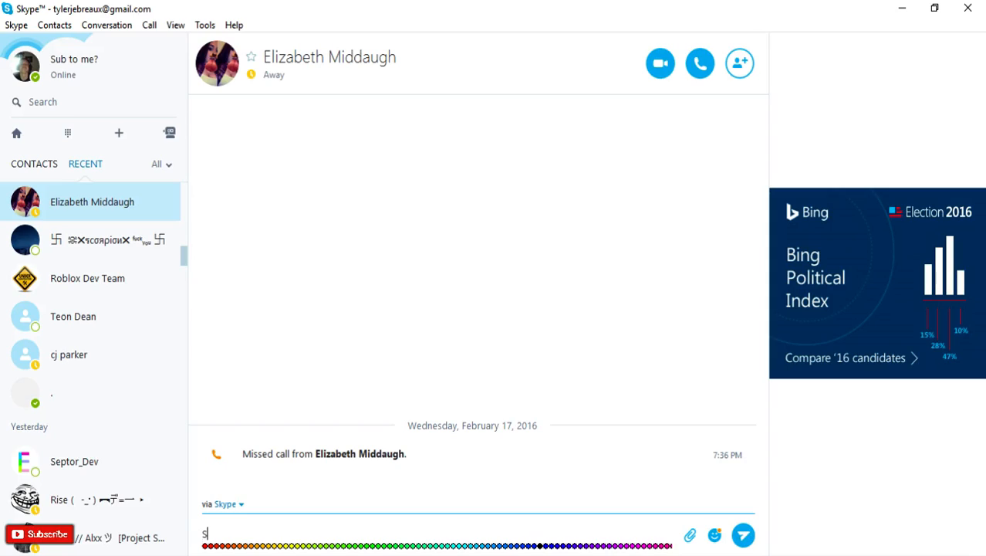
text(orry I)
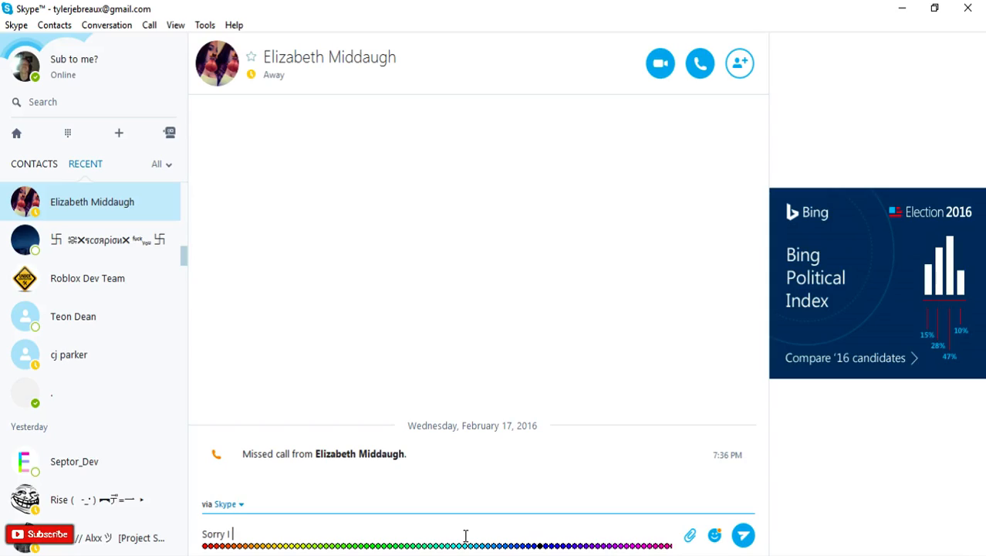
text(have)
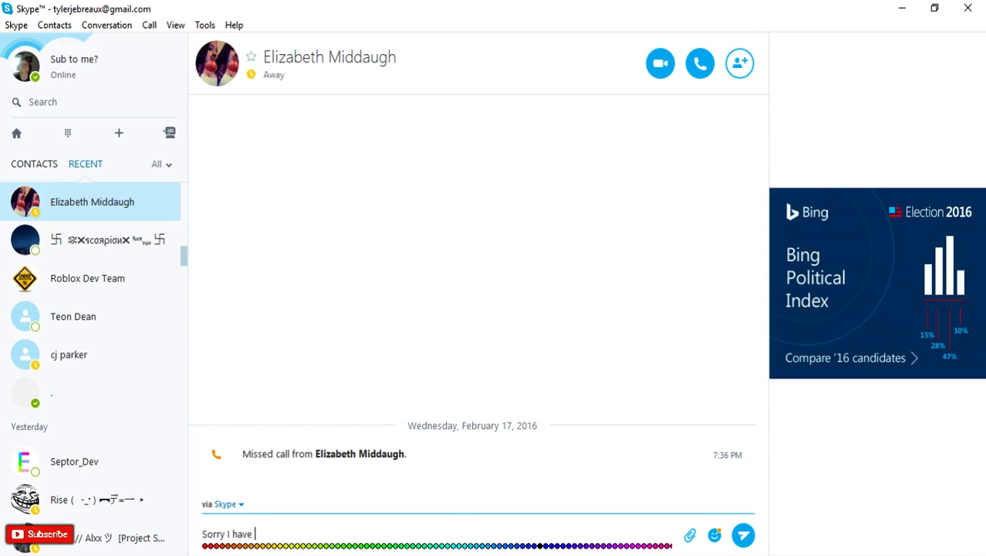
key(BackSpace)
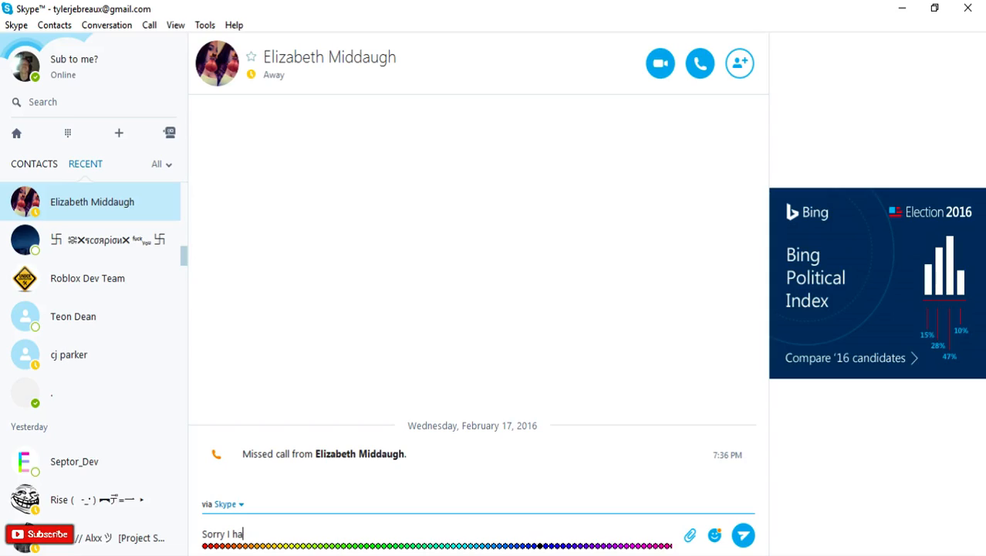
text(d missed u)
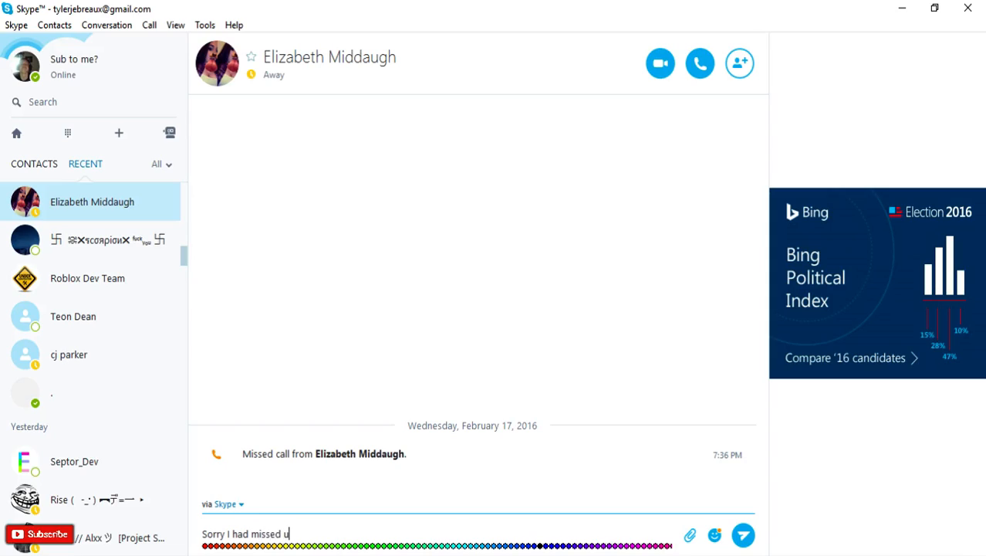
text(ou)
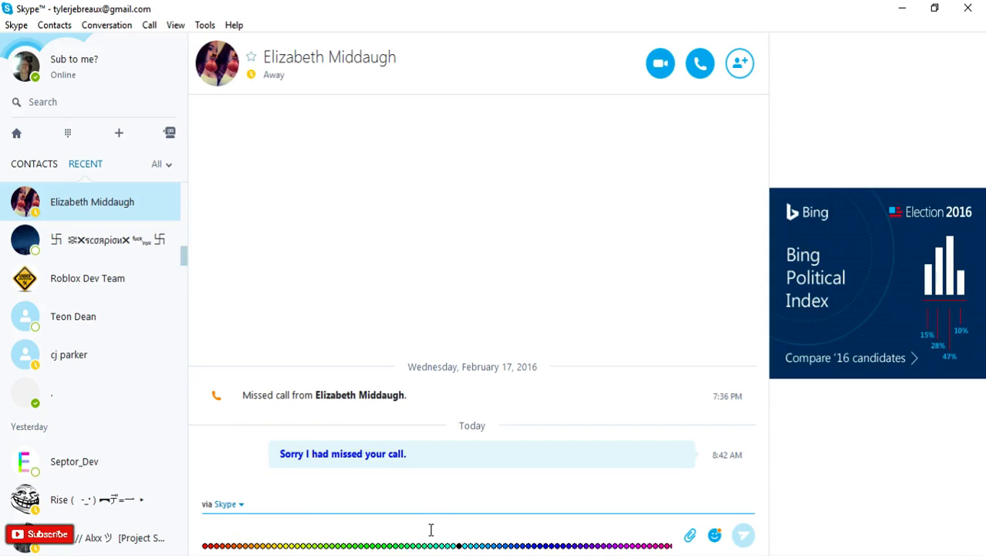
text(Call be bad)
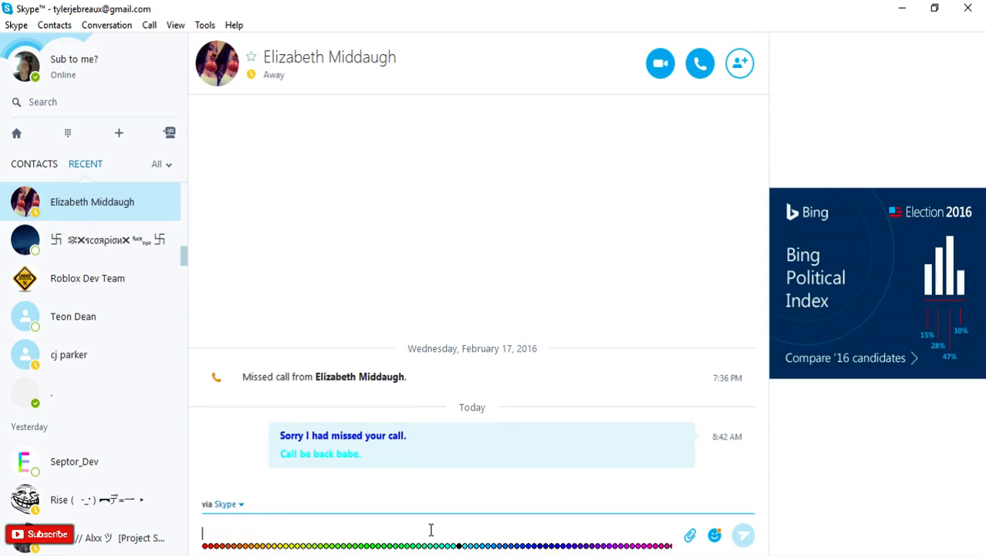
mouse_move(352, 531)
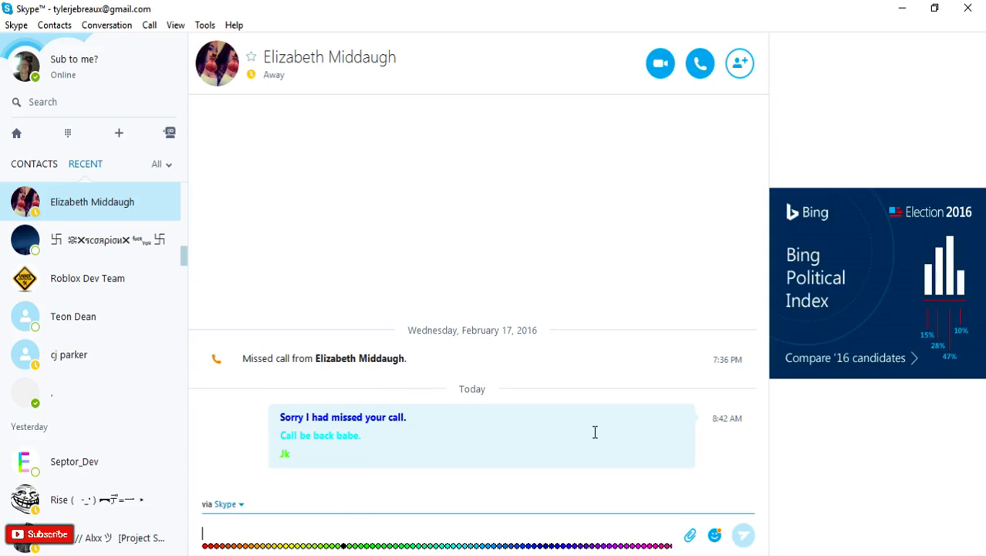
mouse_move(531, 451)
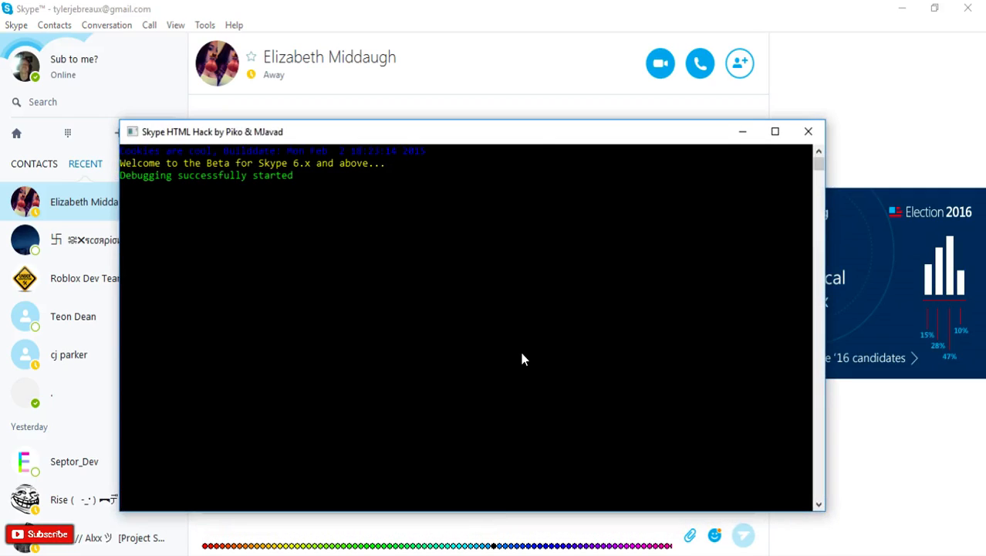
click(809, 130)
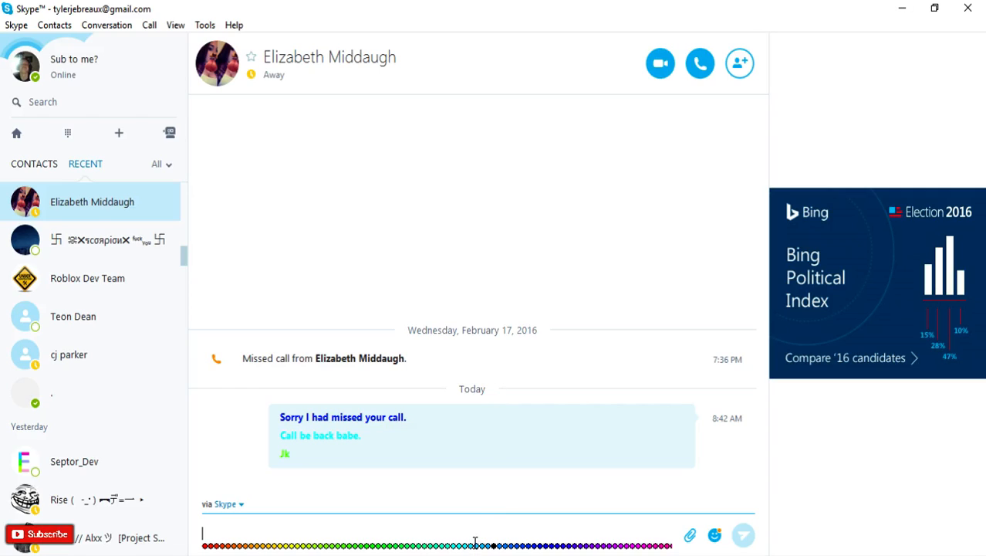
mouse_move(399, 544)
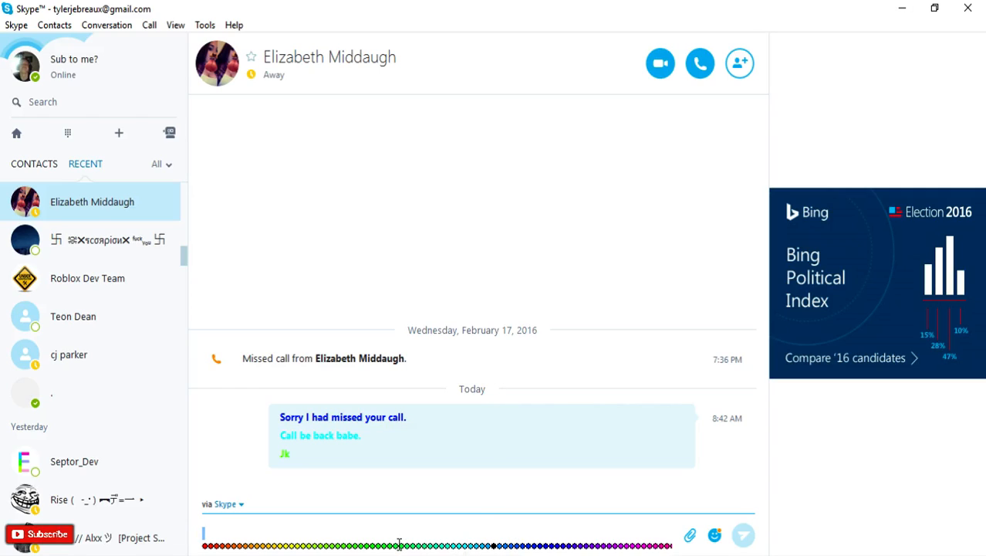
mouse_move(438, 478)
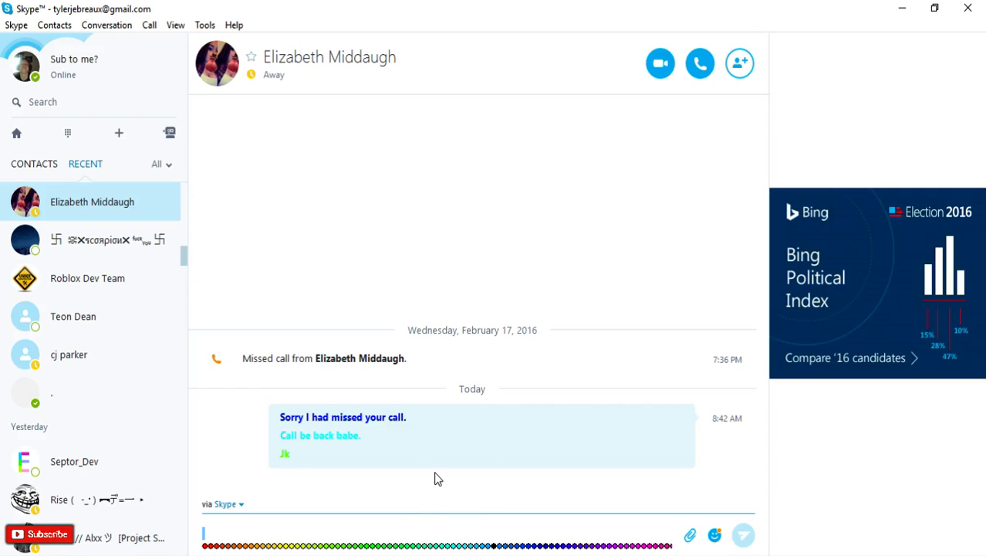